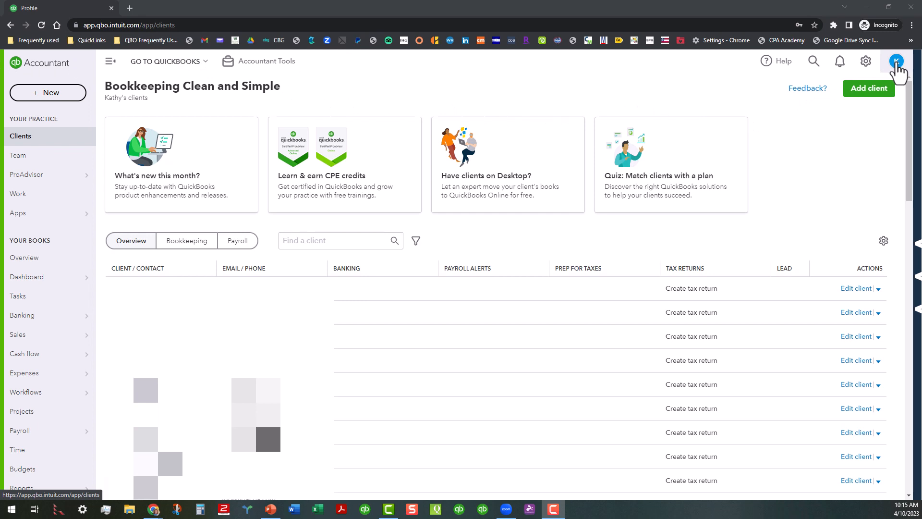
# Step: Open the avatar menu showing the ProAdvisor profile and Intuit Account options
pyautogui.click(896, 61)
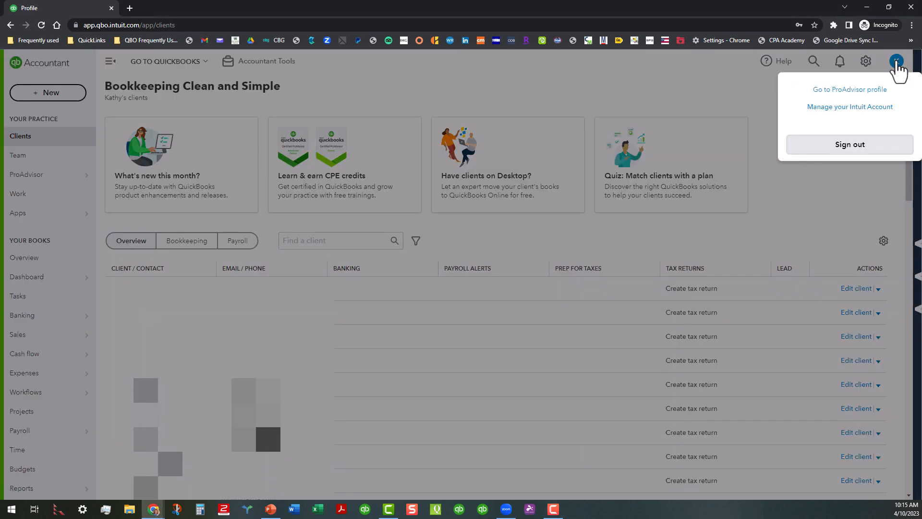
pyautogui.click(896, 61)
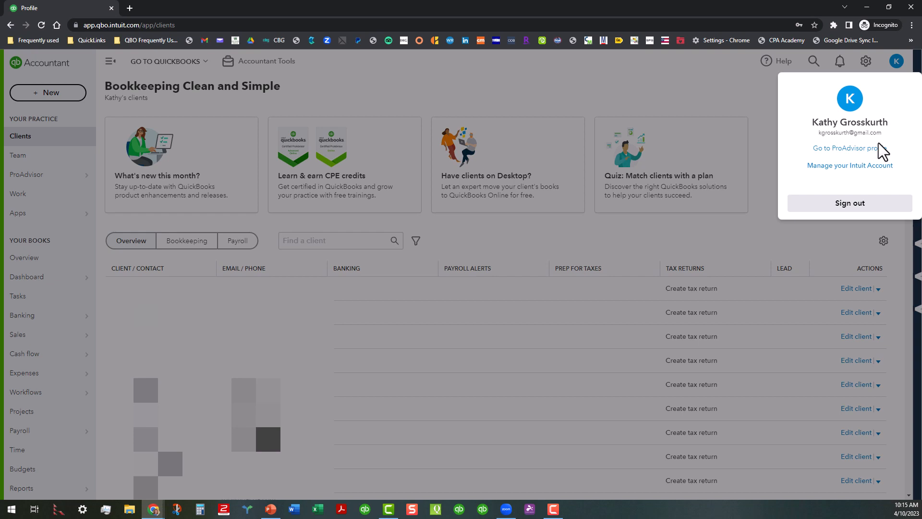
pyautogui.moveTo(850, 166)
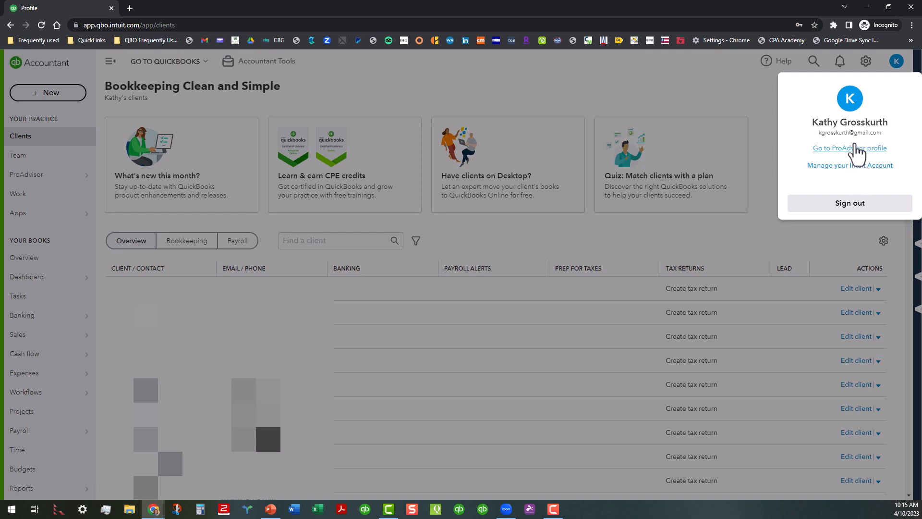
pyautogui.moveTo(849, 165)
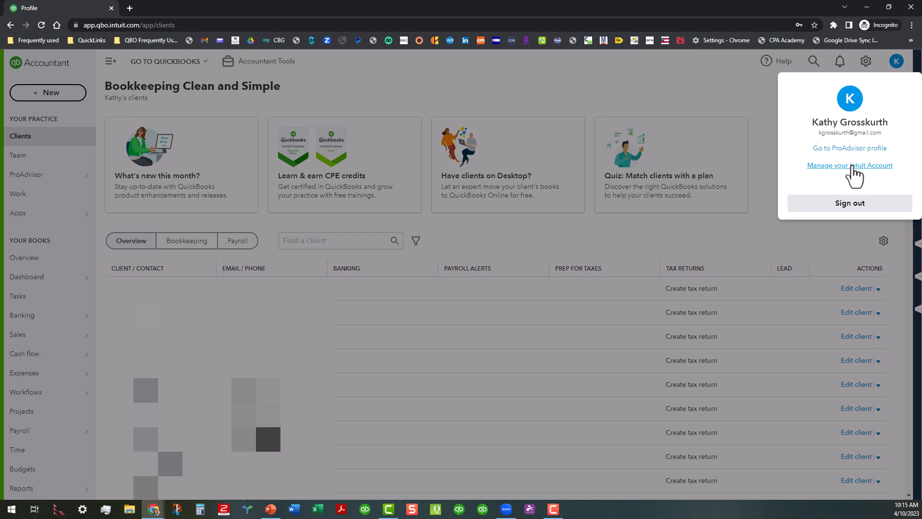
# Step: Open the Intuit Account Manager overview via 'Manage your Intuit Account'
pyautogui.click(849, 165)
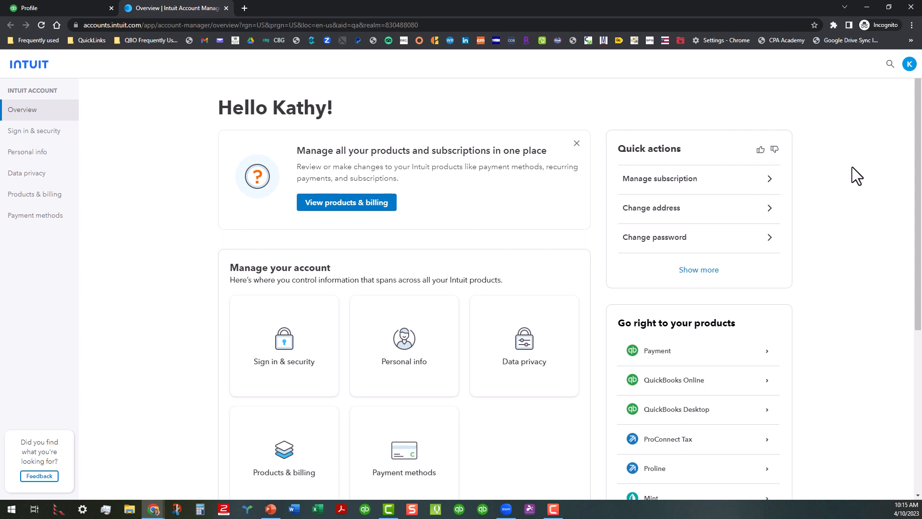
pyautogui.moveTo(54, 104)
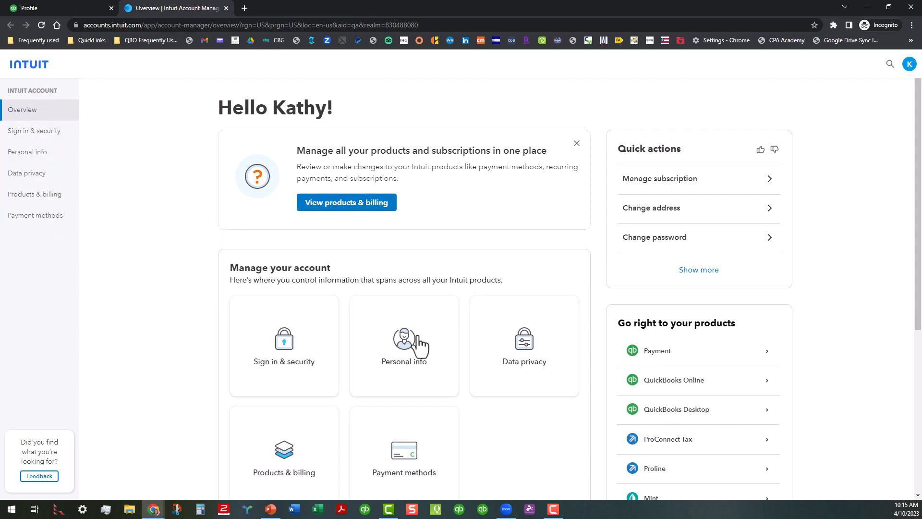
pyautogui.moveTo(510, 452)
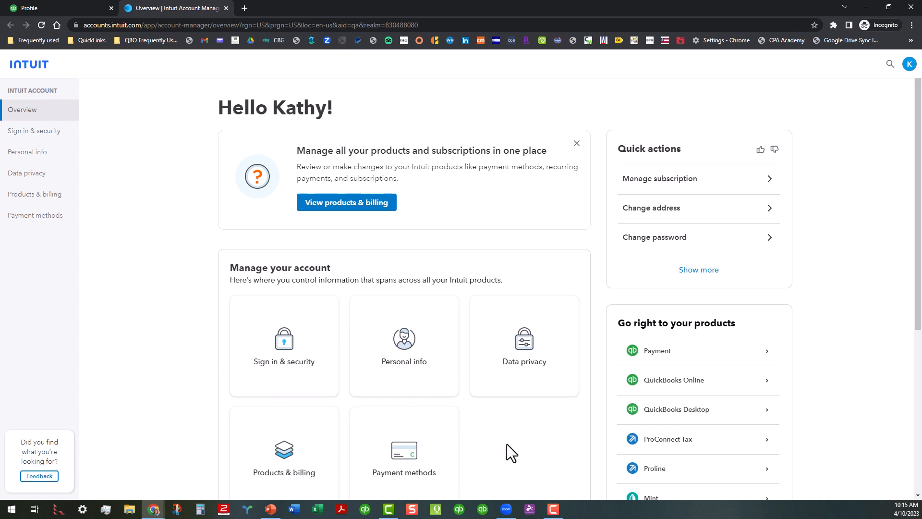
pyautogui.moveTo(47, 166)
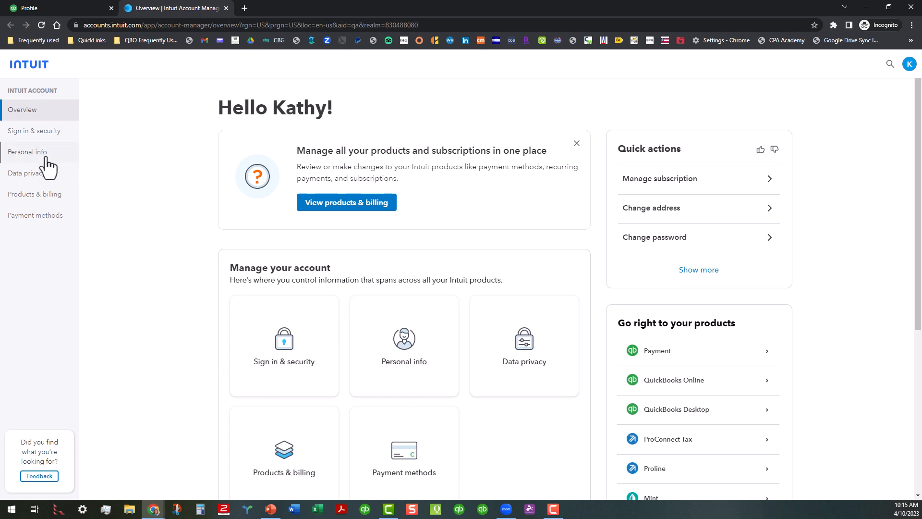
pyautogui.click(26, 152)
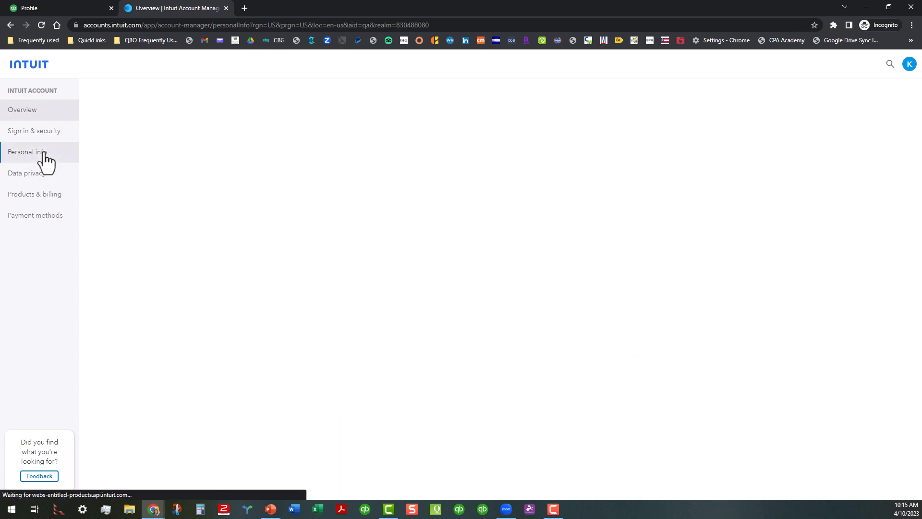
pyautogui.click(26, 152)
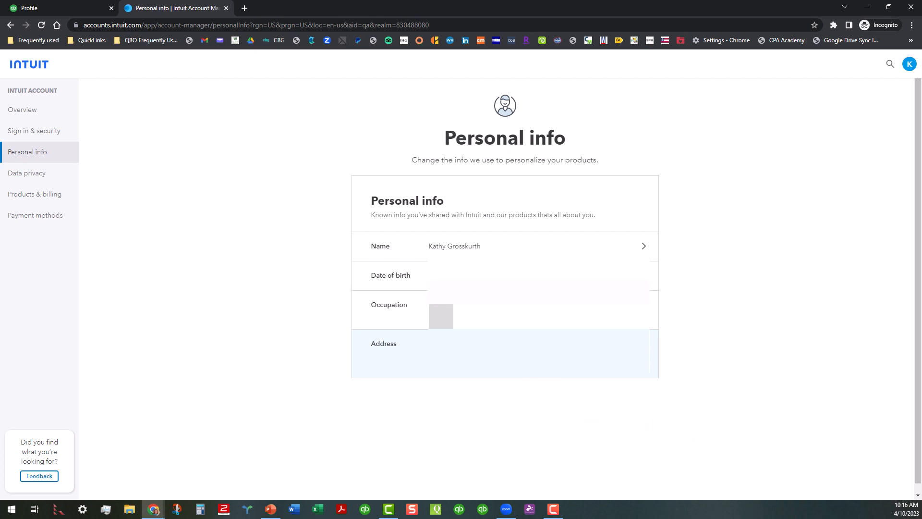
pyautogui.click(22, 110)
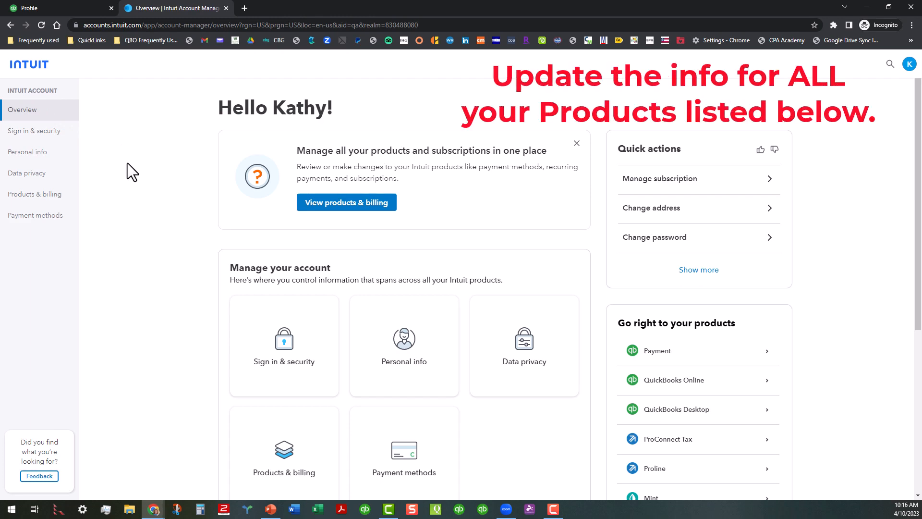
pyautogui.scroll(-3)
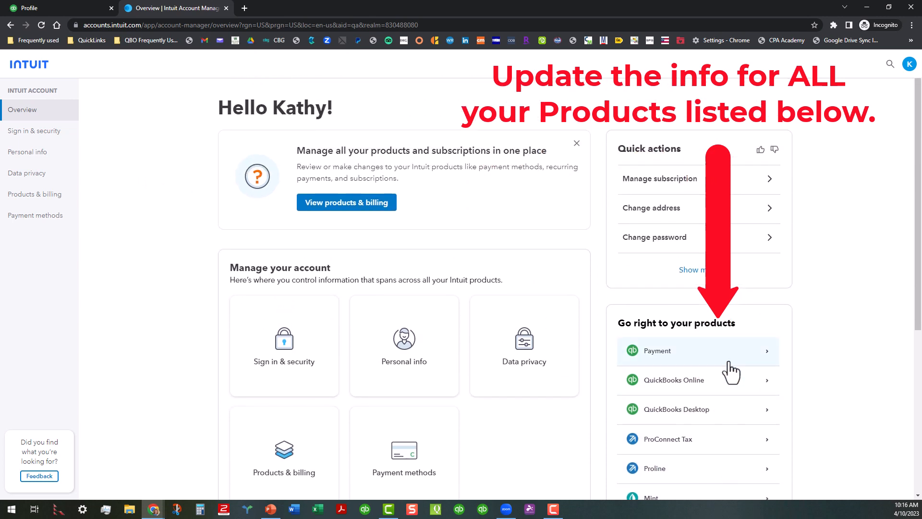
pyautogui.scroll(-3)
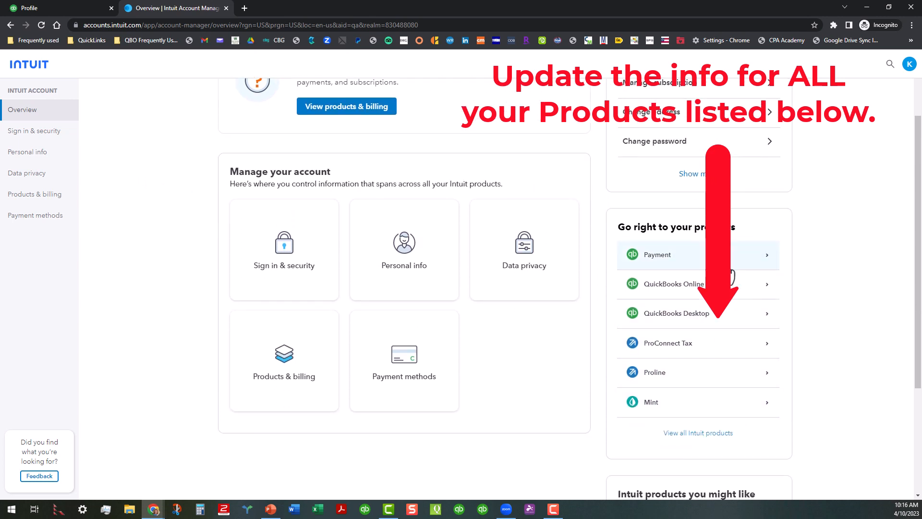
pyautogui.moveTo(739, 412)
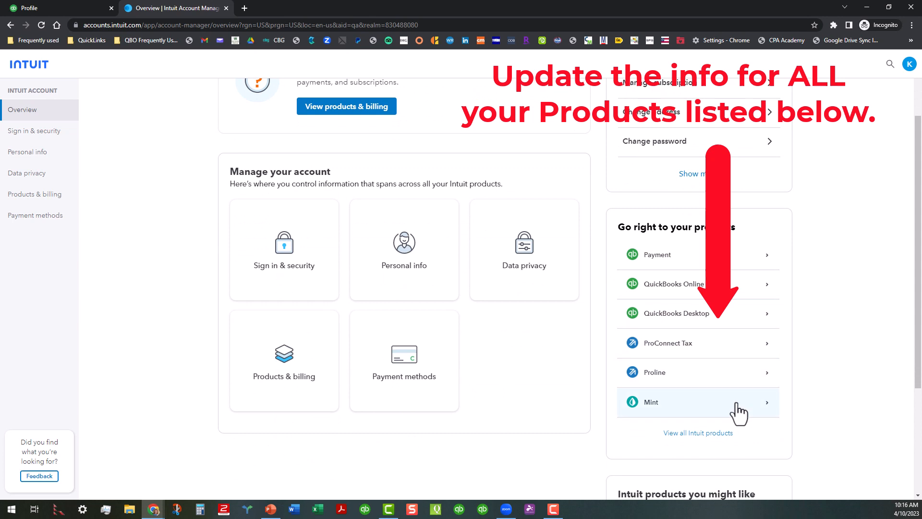
pyautogui.moveTo(802, 257)
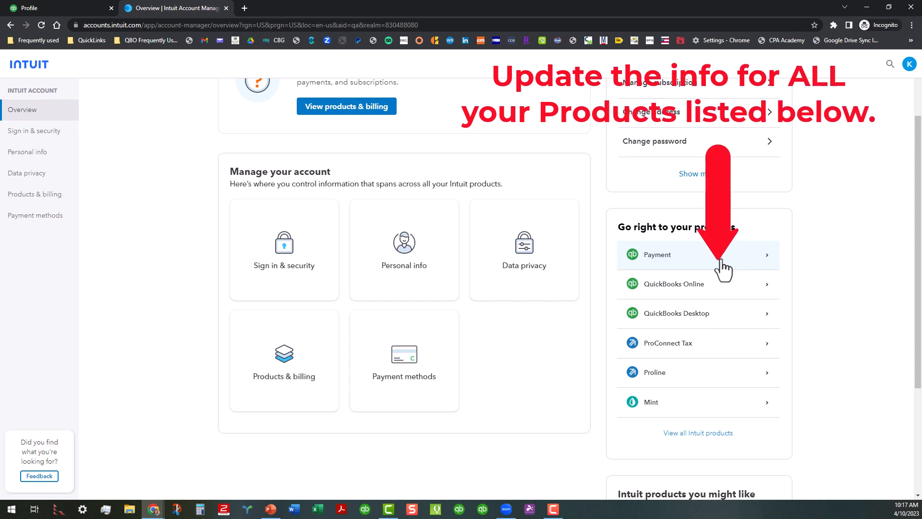
pyautogui.moveTo(723, 418)
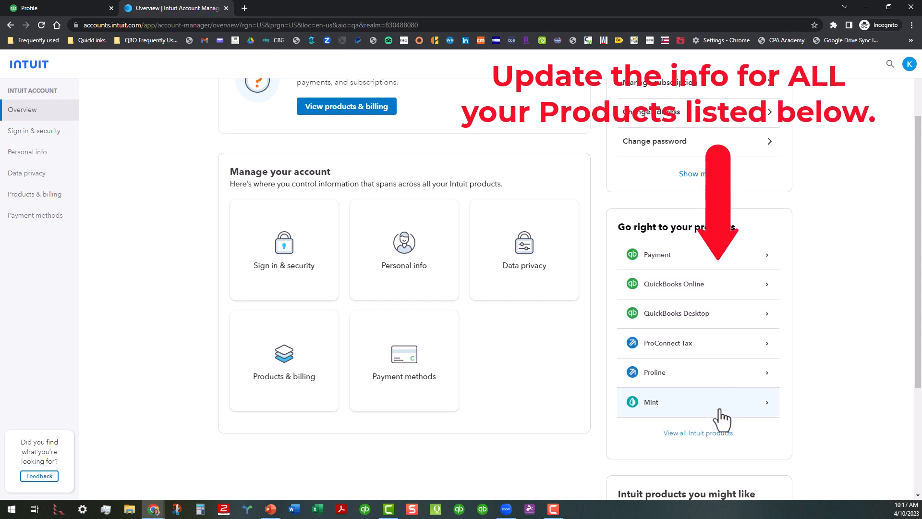
pyautogui.moveTo(734, 327)
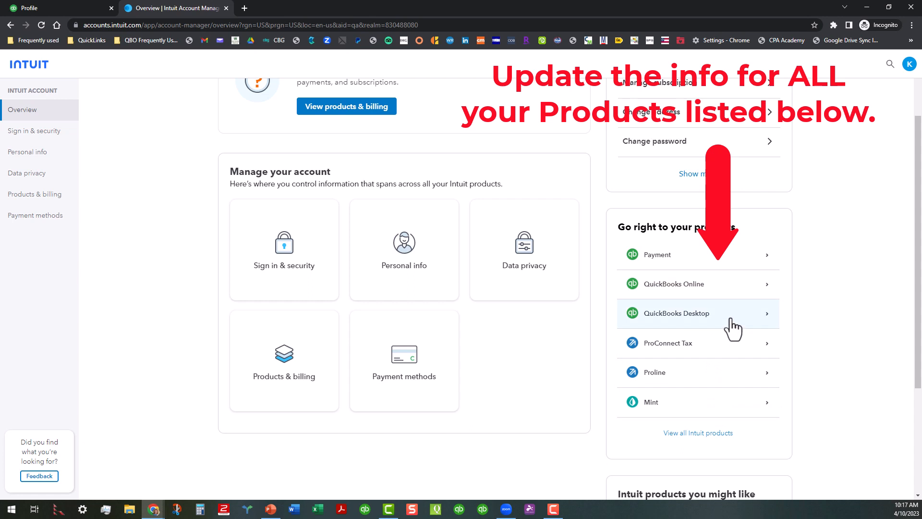
pyautogui.moveTo(729, 350)
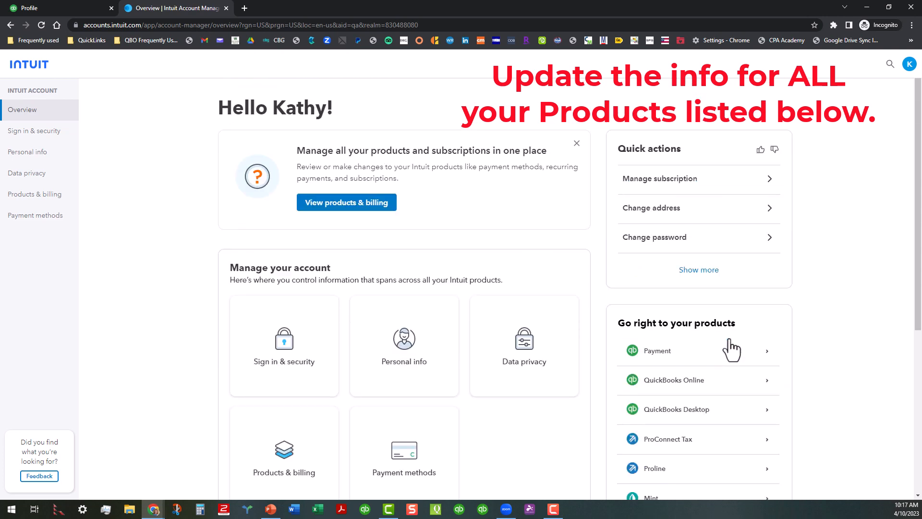
pyautogui.moveTo(600, 134)
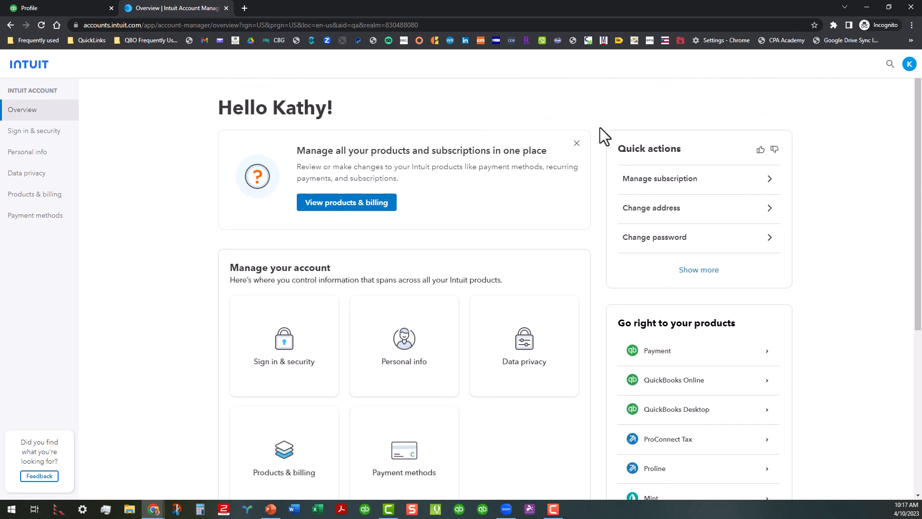
pyautogui.moveTo(475, 110)
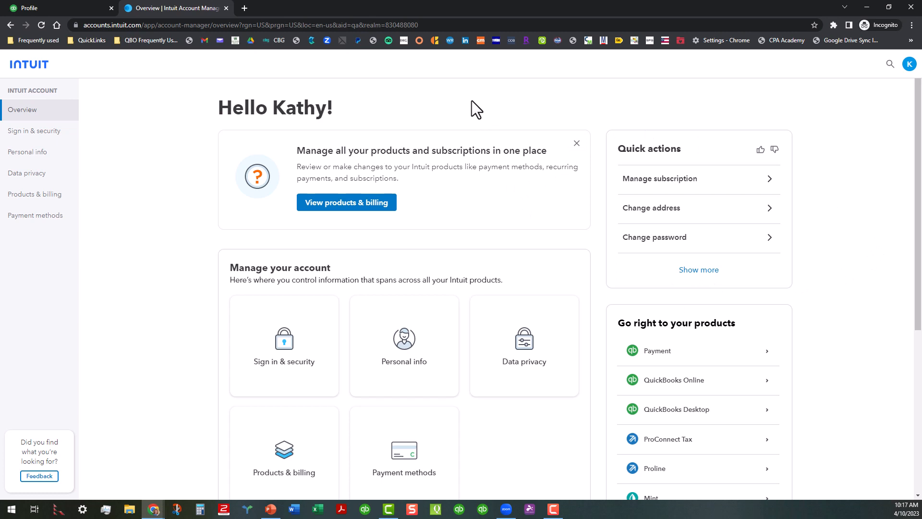
pyautogui.moveTo(89, 11)
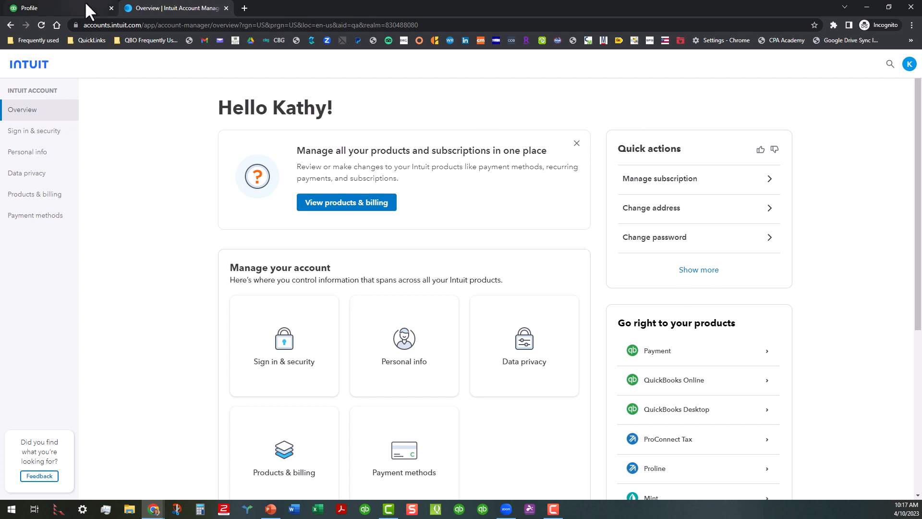
# Step: Switch back to the QuickBooks Online Accountant client list tab
pyautogui.click(44, 8)
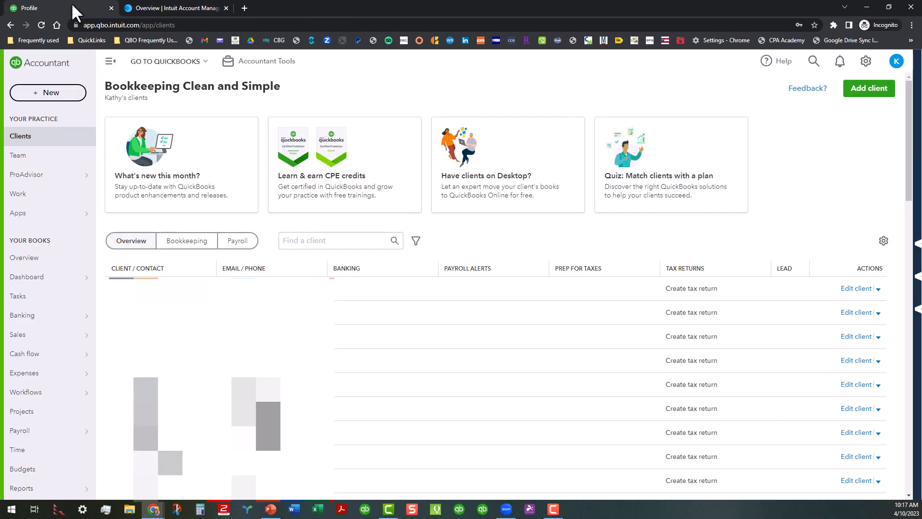
pyautogui.moveTo(892, 92)
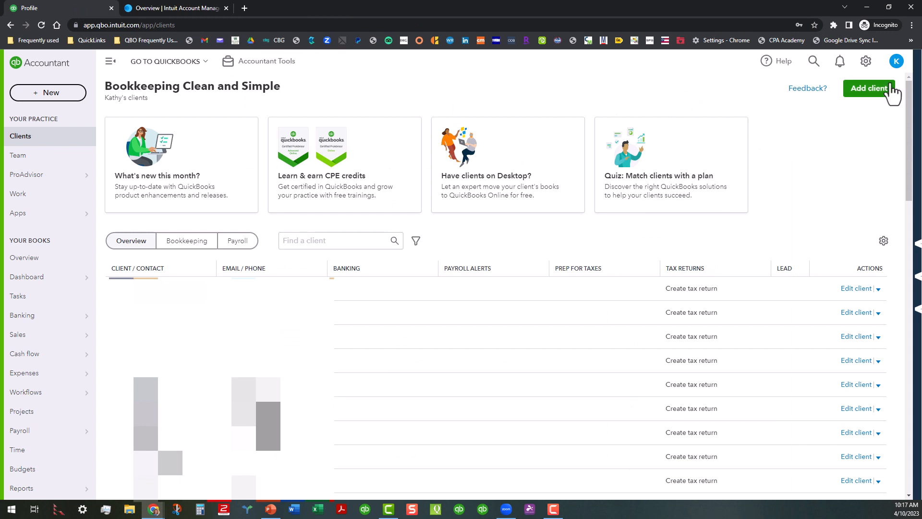
pyautogui.moveTo(896, 61)
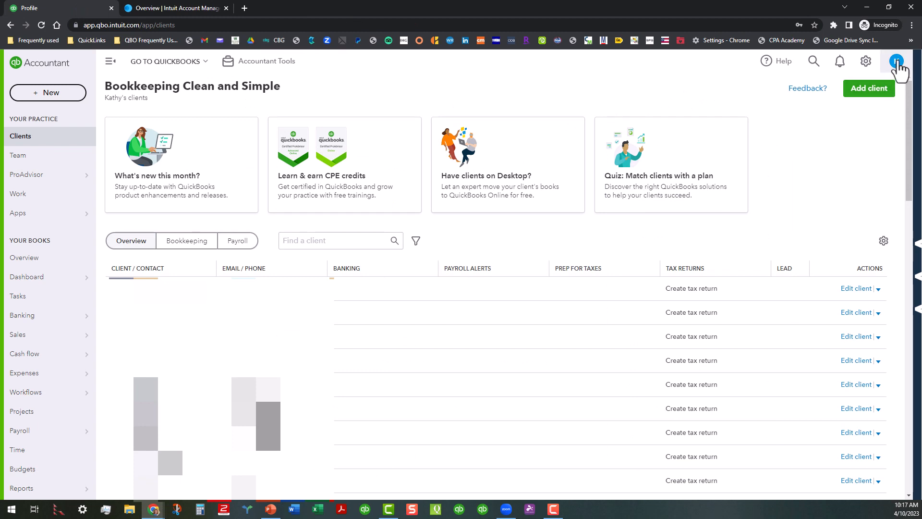
pyautogui.moveTo(865, 60)
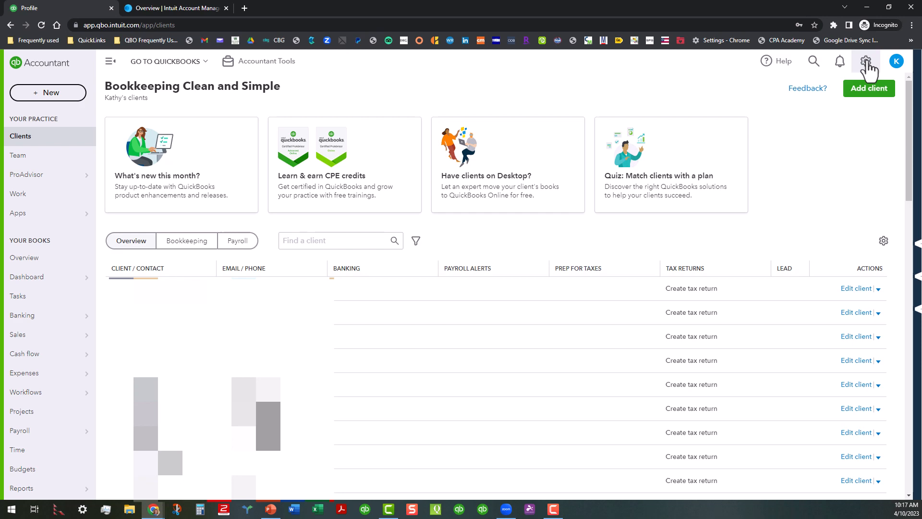
# Step: Review the Company tab in Company settings from the gear menu, then close Settings
pyautogui.click(866, 61)
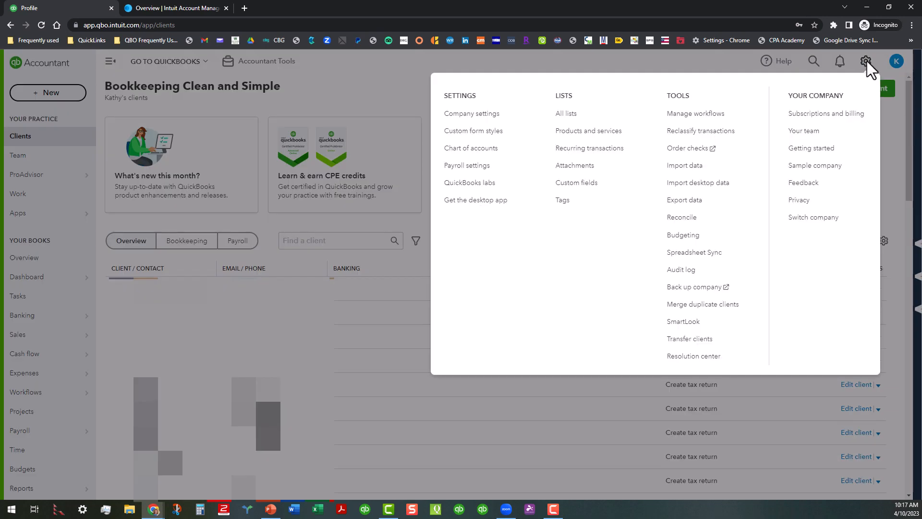
pyautogui.moveTo(827, 113)
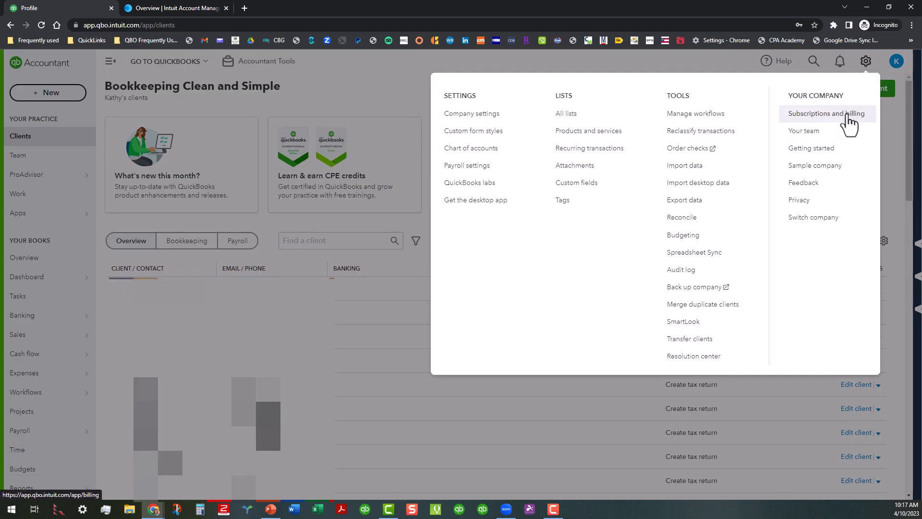
pyautogui.moveTo(471, 113)
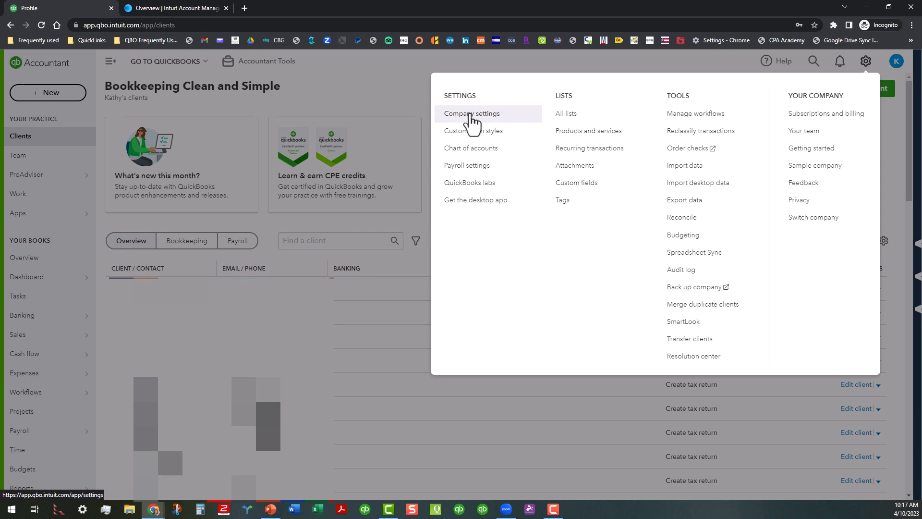
pyautogui.click(471, 113)
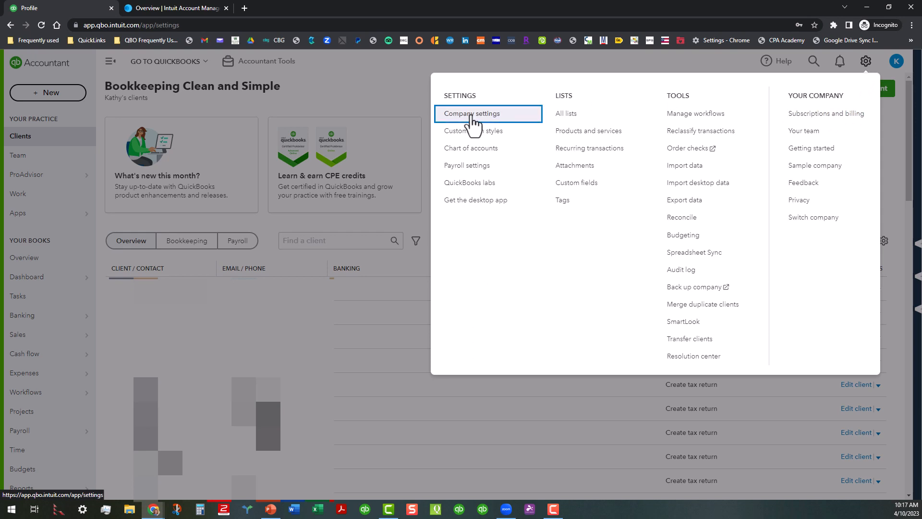
pyautogui.click(474, 114)
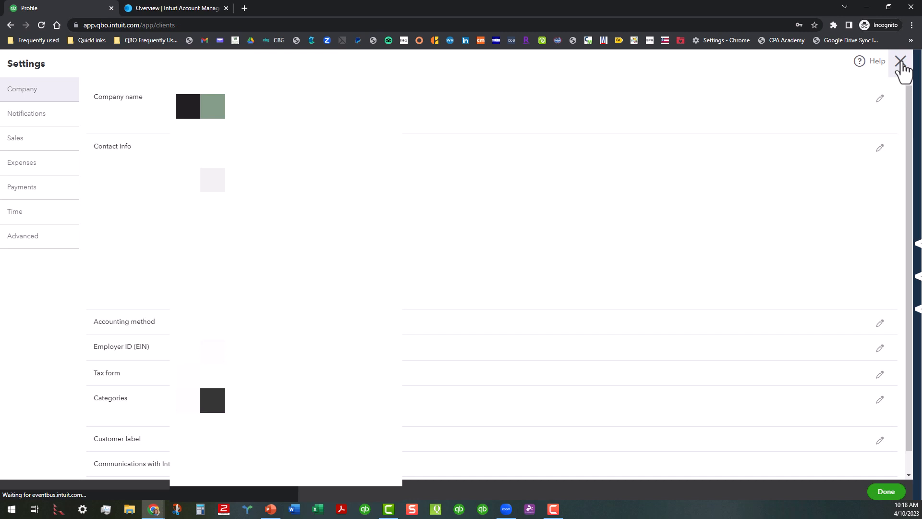
pyautogui.click(902, 61)
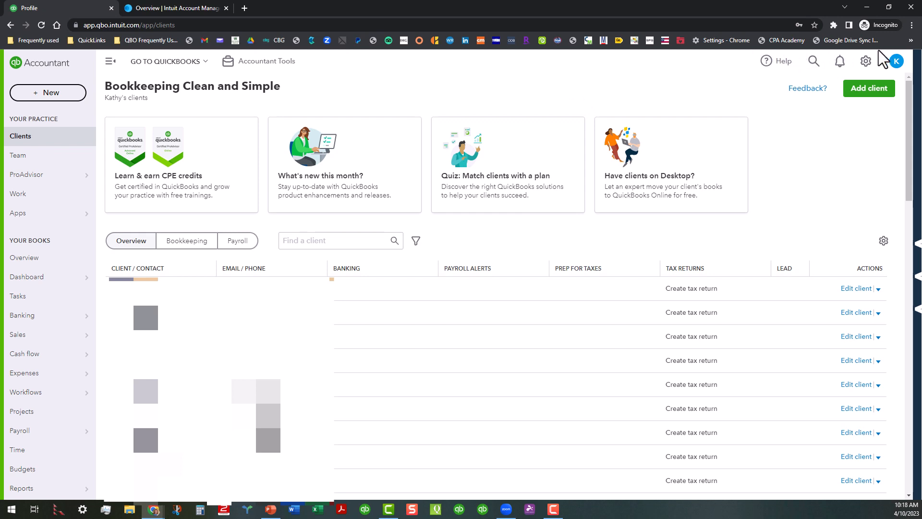
# Step: Go to the ProAdvisor profile from the avatar menu and bring up the Help panel
pyautogui.click(892, 60)
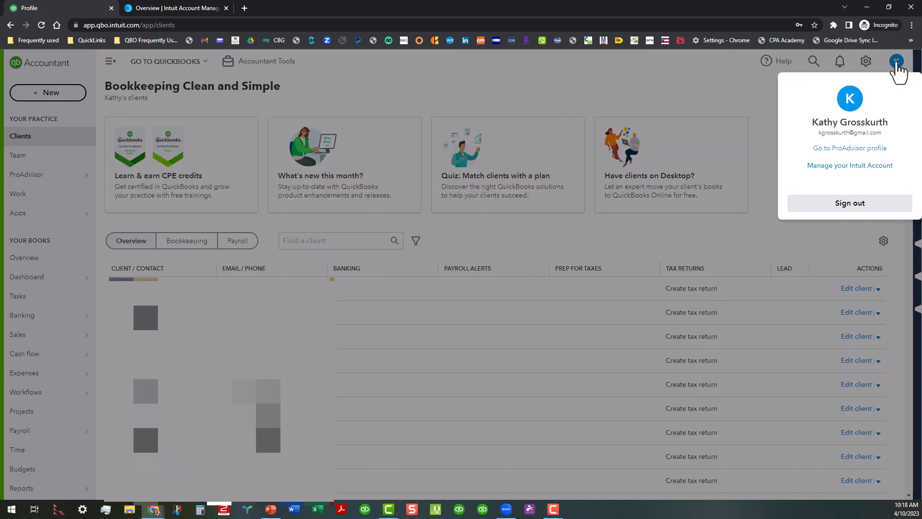
pyautogui.moveTo(849, 148)
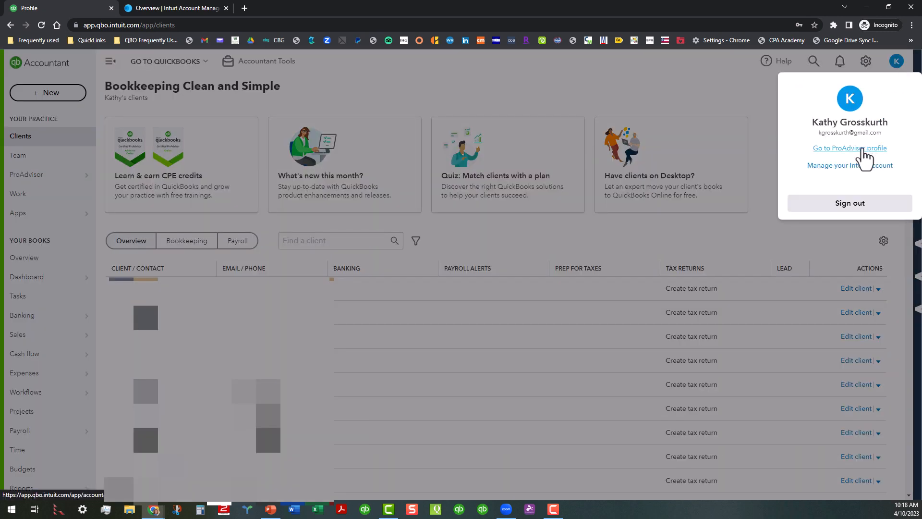
pyautogui.click(849, 147)
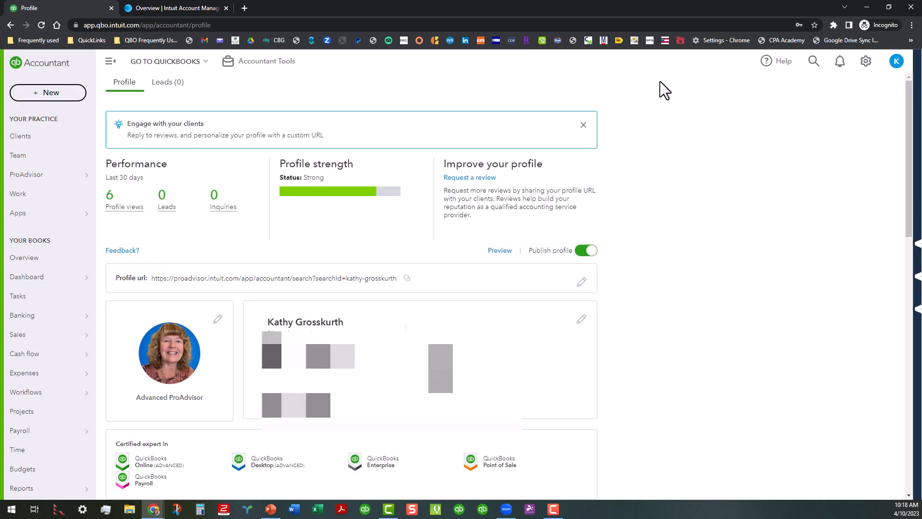
pyautogui.moveTo(840, 375)
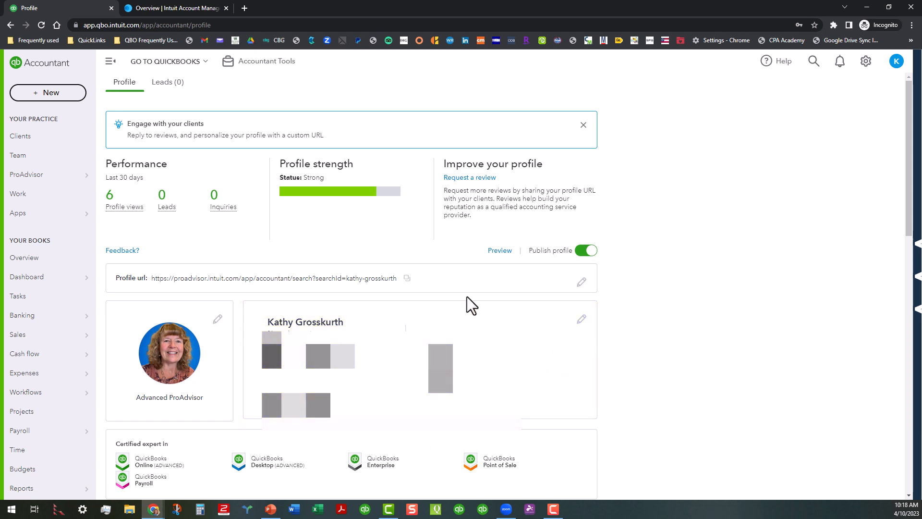
pyautogui.moveTo(525, 396)
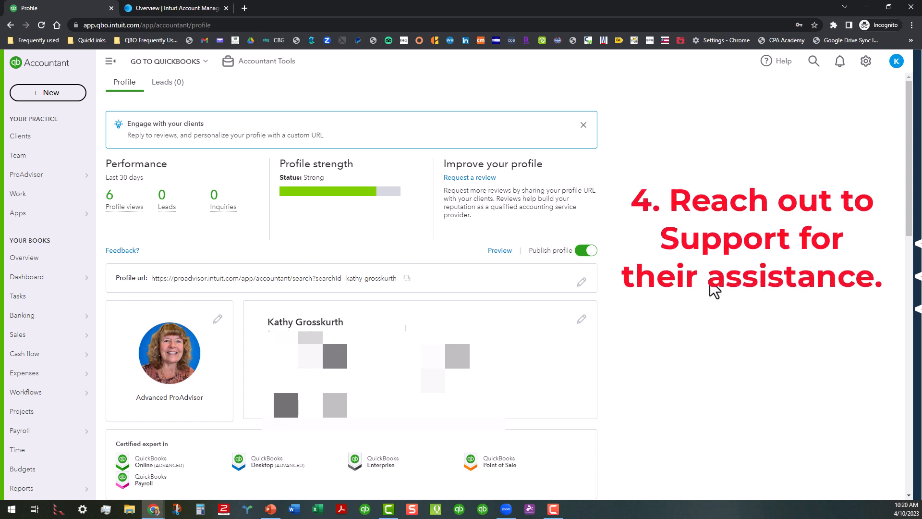
pyautogui.moveTo(705, 262)
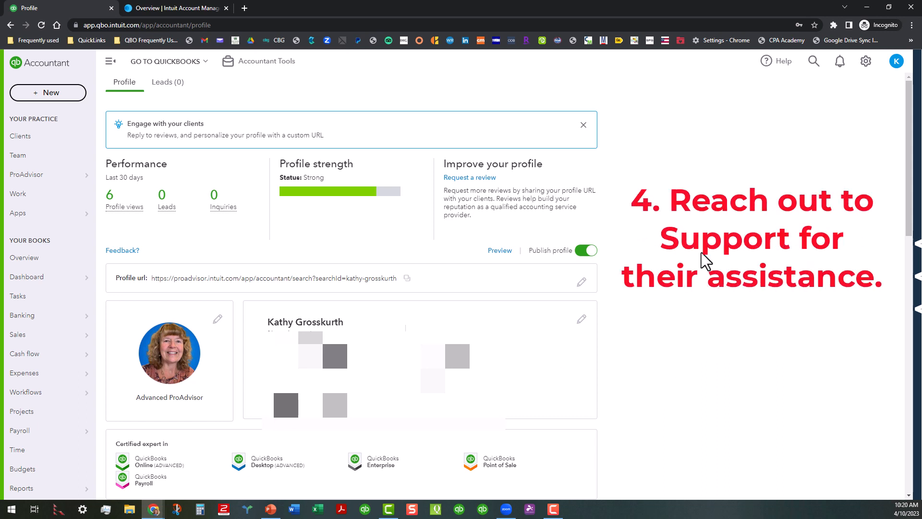
pyautogui.click(783, 60)
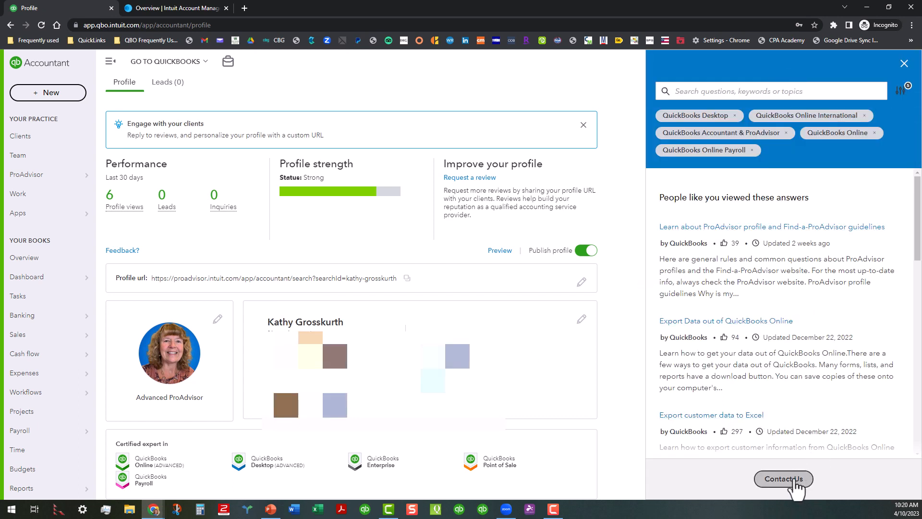
# Step: Submit a Contact Us request saying 'NEED HELP WITH PROADVISOR LISTING'
pyautogui.click(783, 479)
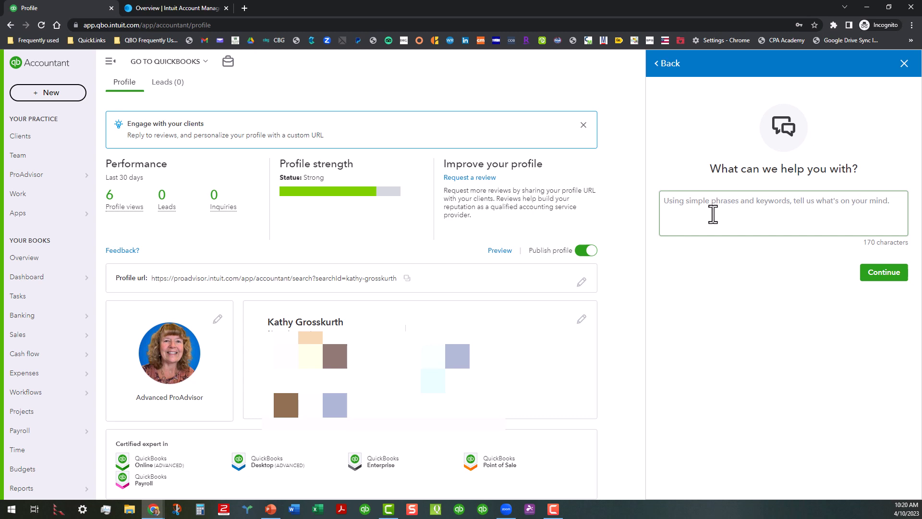
pyautogui.write('NEED HELP WITH PROA')
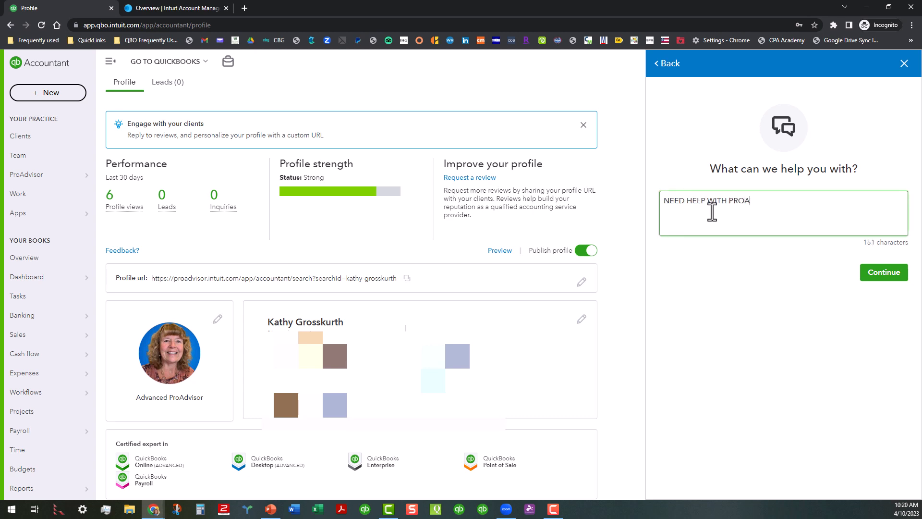
pyautogui.write('DVISOR LISTING')
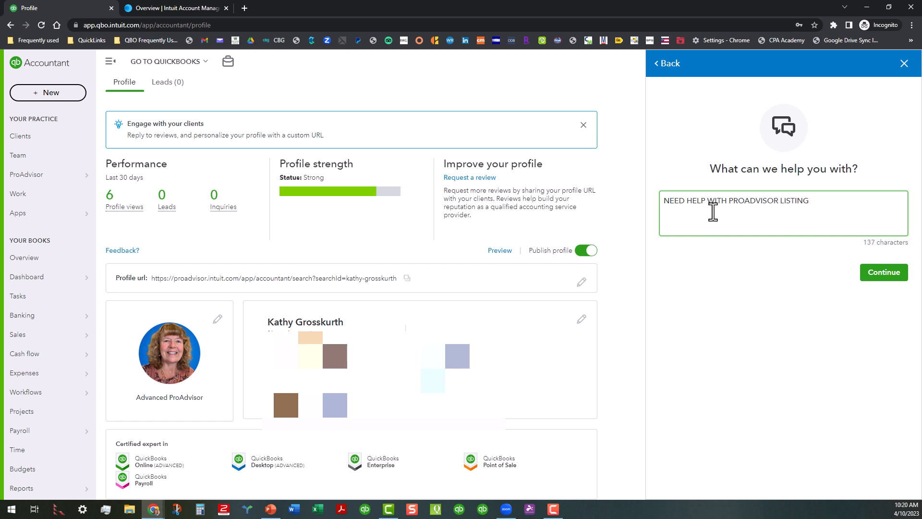
pyautogui.moveTo(869, 271)
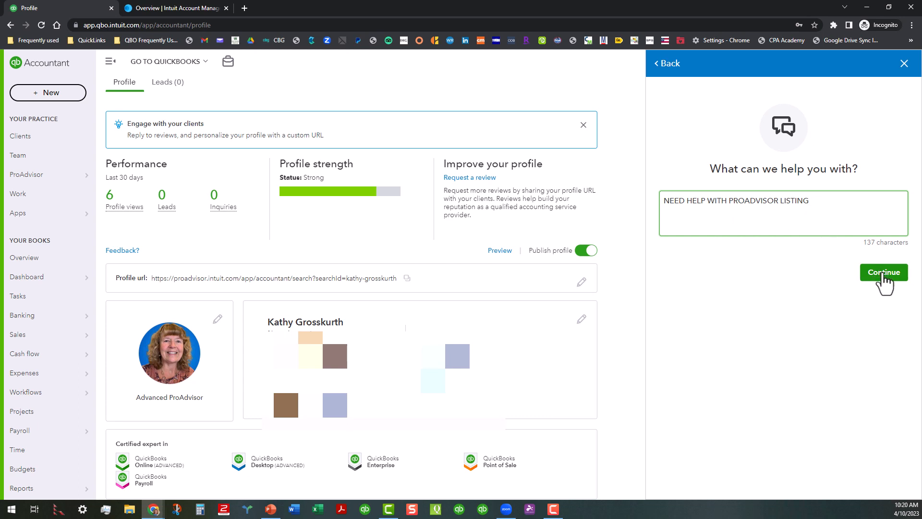
pyautogui.click(883, 273)
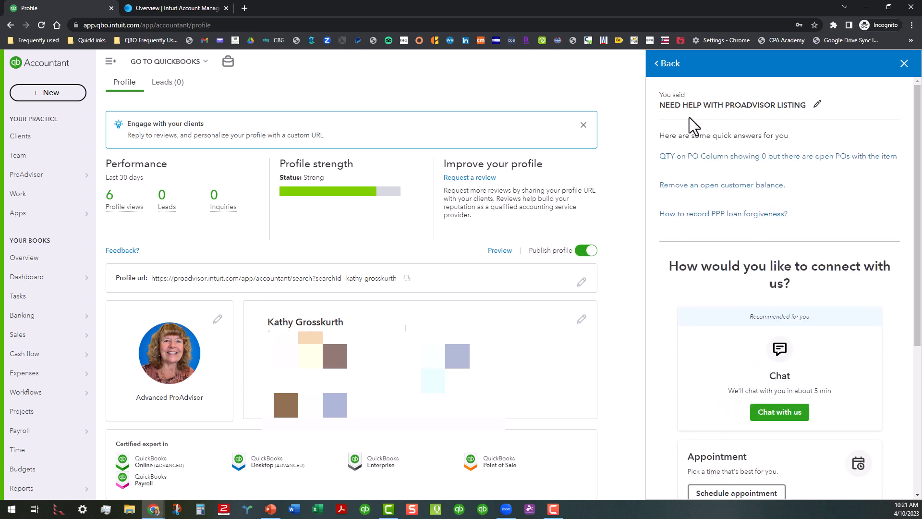
pyautogui.moveTo(823, 194)
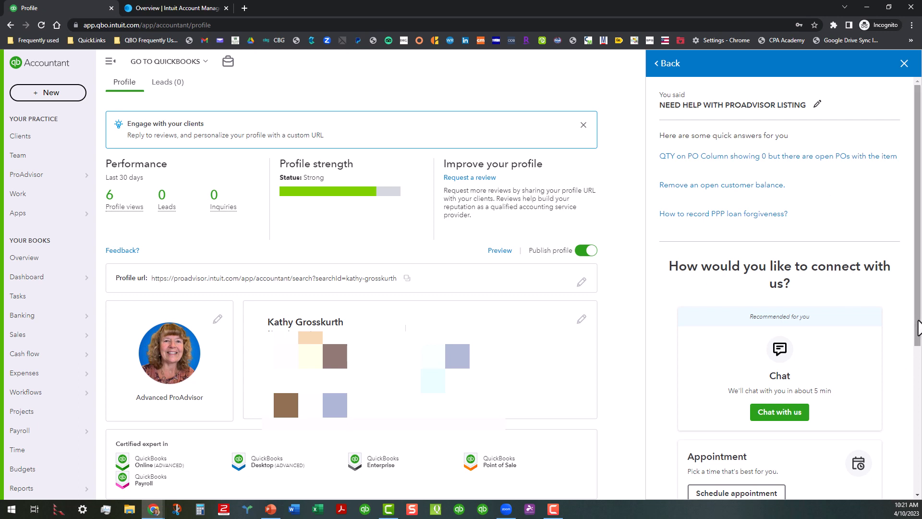
# Step: Scroll through the Chat, Appointment, Callback and Phone number support options
pyautogui.scroll(-3)
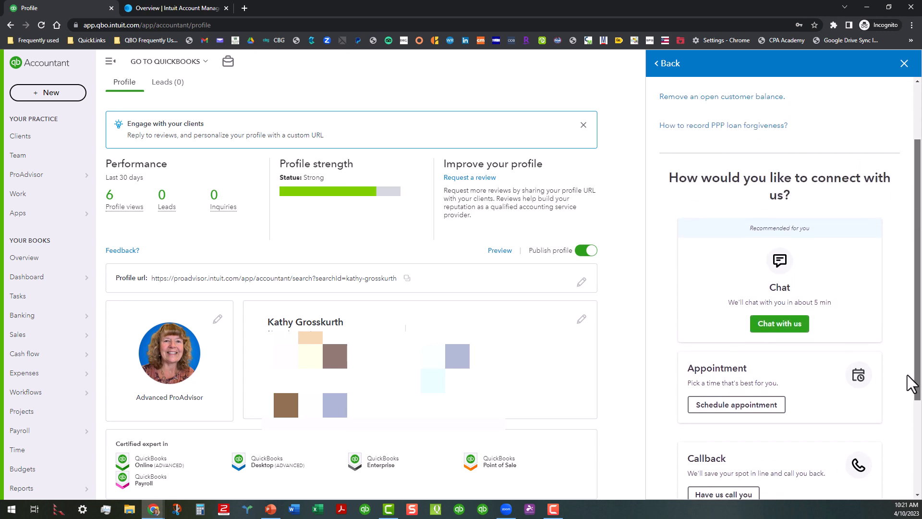
pyautogui.moveTo(826, 288)
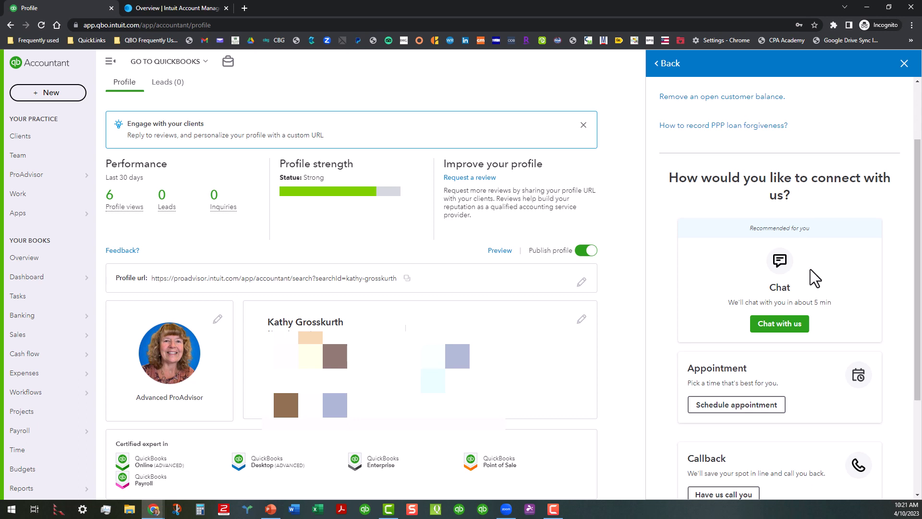
pyautogui.scroll(-3)
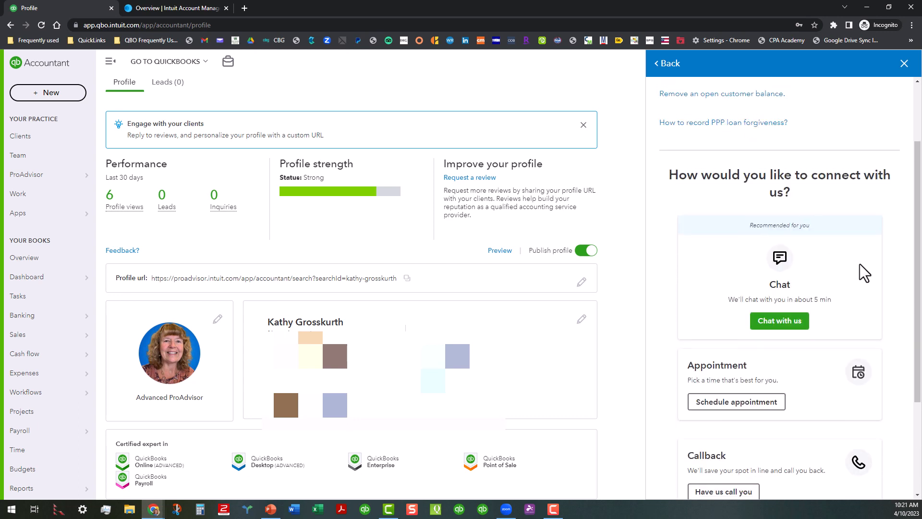
pyautogui.moveTo(855, 303)
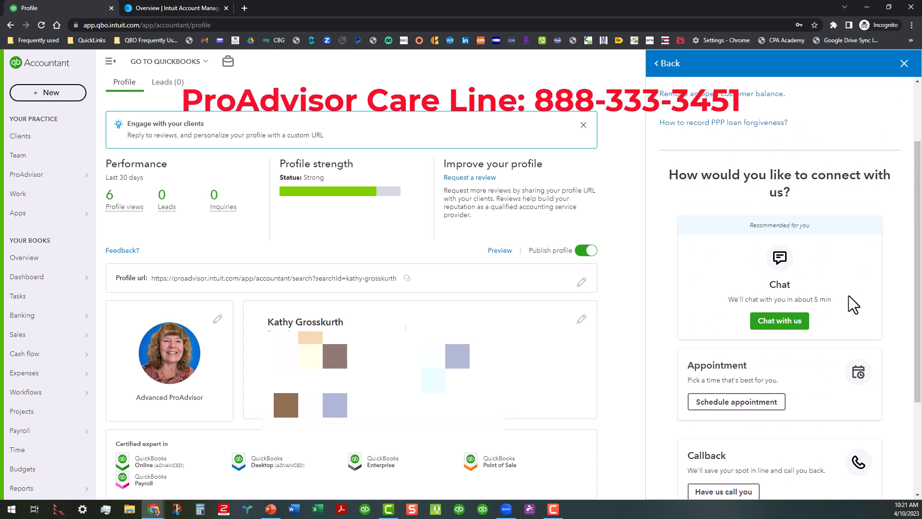
pyautogui.scroll(-3)
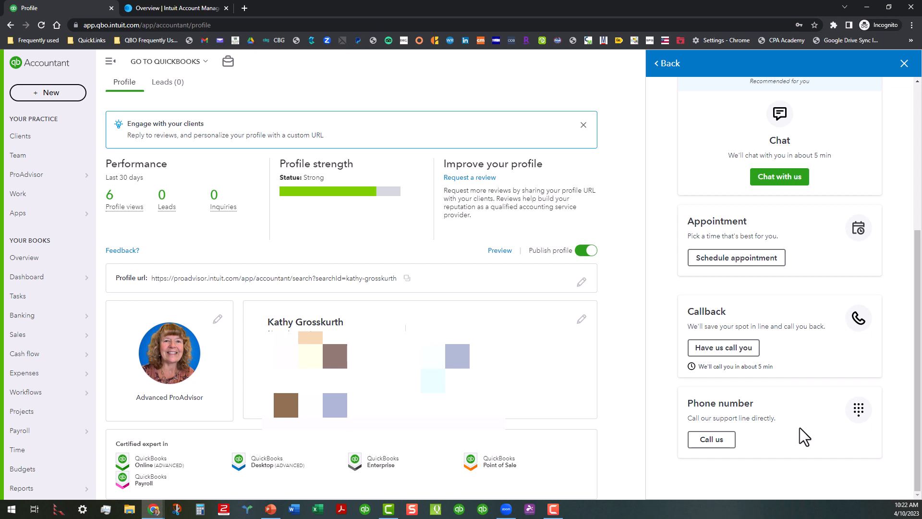
pyautogui.moveTo(723, 165)
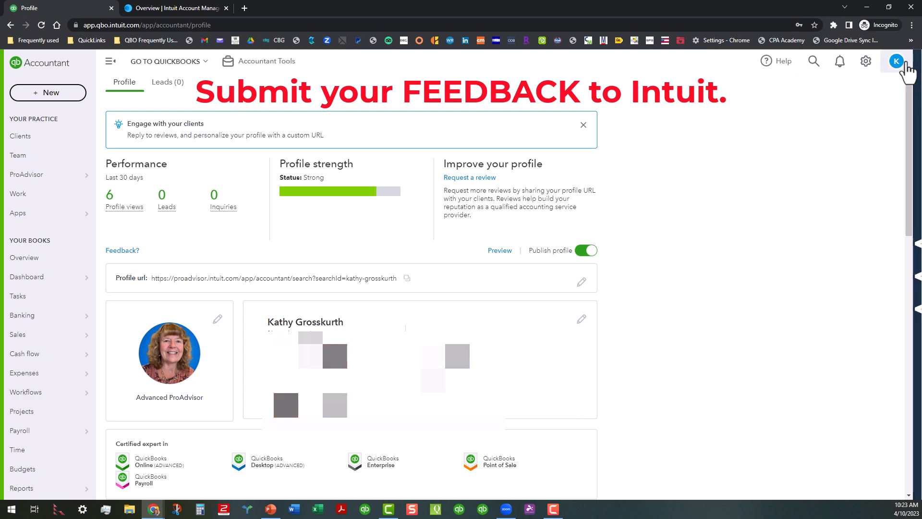
# Step: Open the Feedback form from the top-right of the QBO header
pyautogui.click(866, 60)
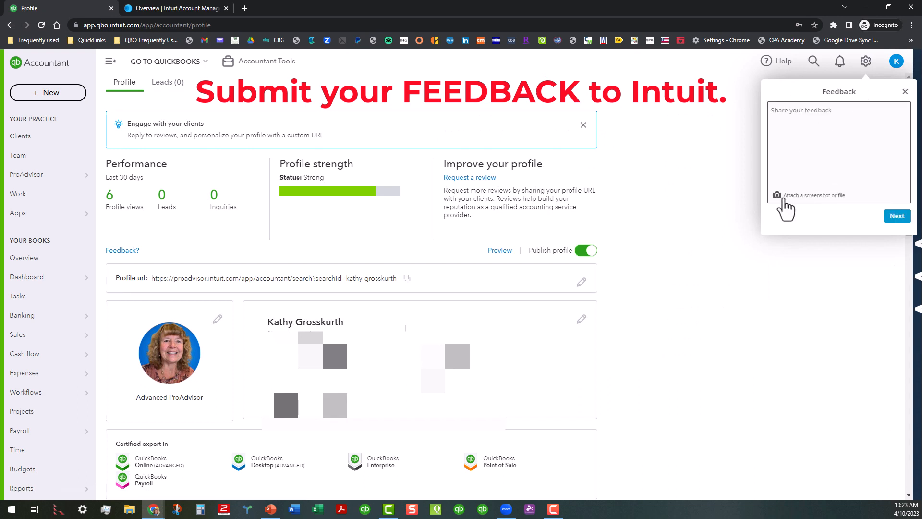
pyautogui.moveTo(876, 215)
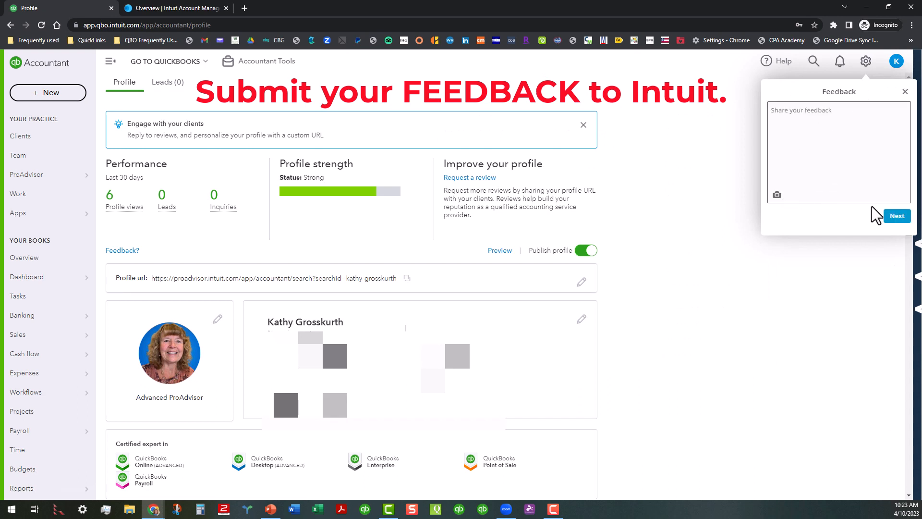